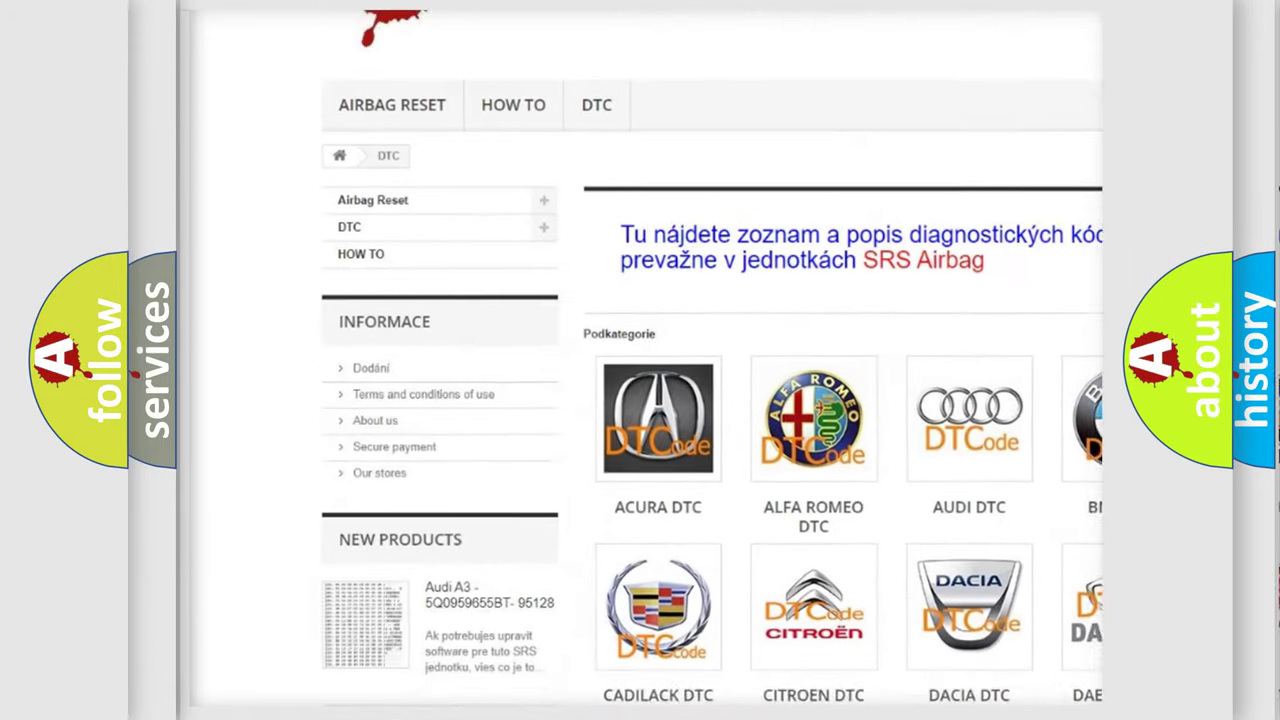
Step: Scroll down past the brand logos to the DTC code listing
scroll("down", 3)
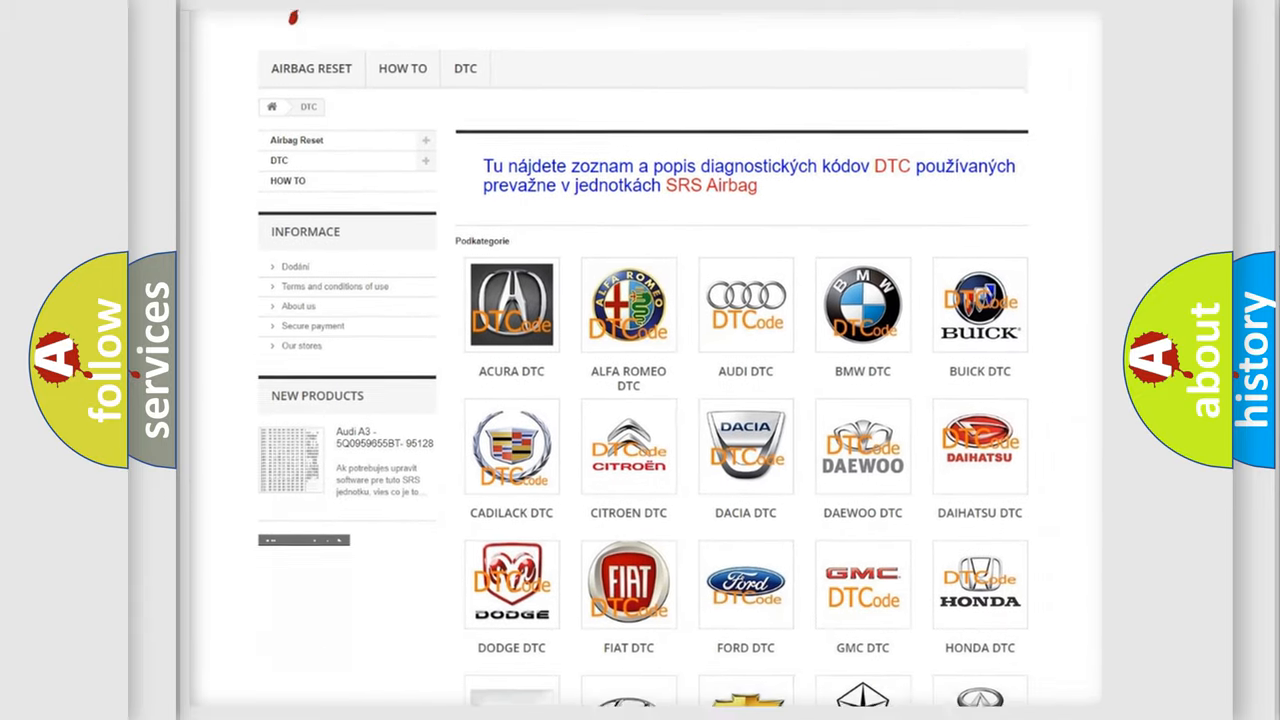
scroll("down", 3)
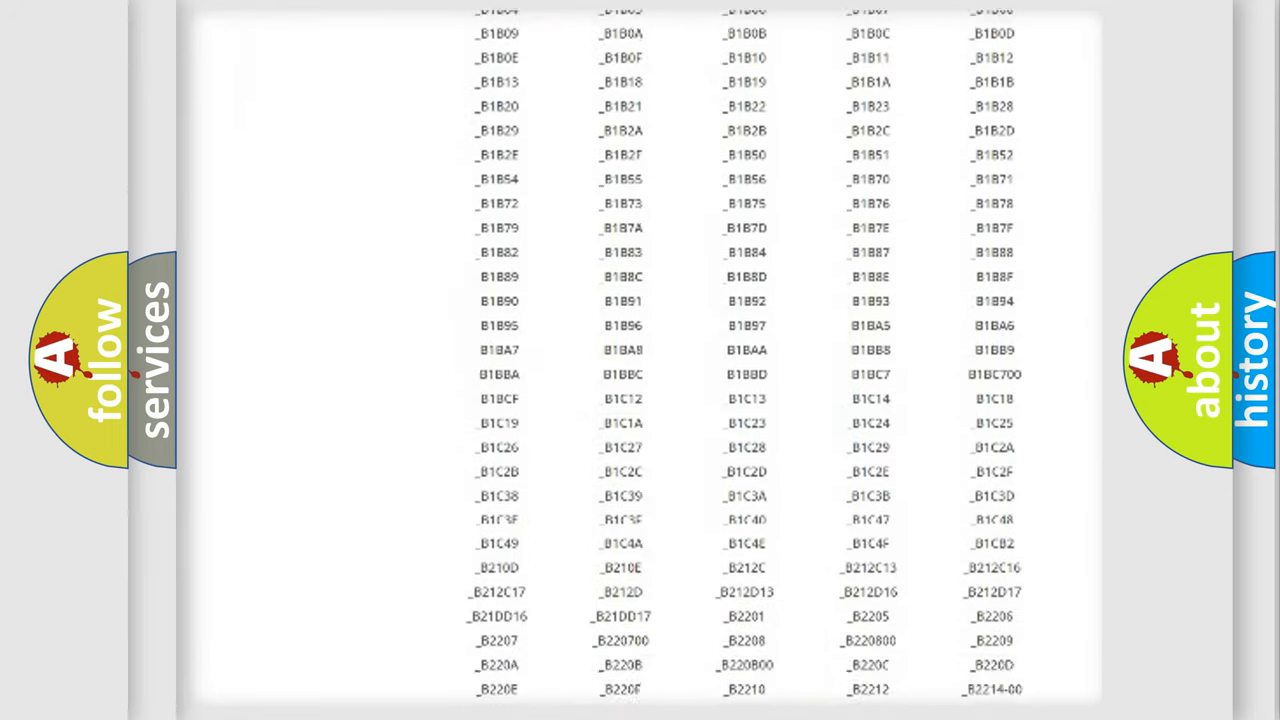
Step: Scroll to the end of the C codes and store footer, then back up slightly
scroll("down", 3)
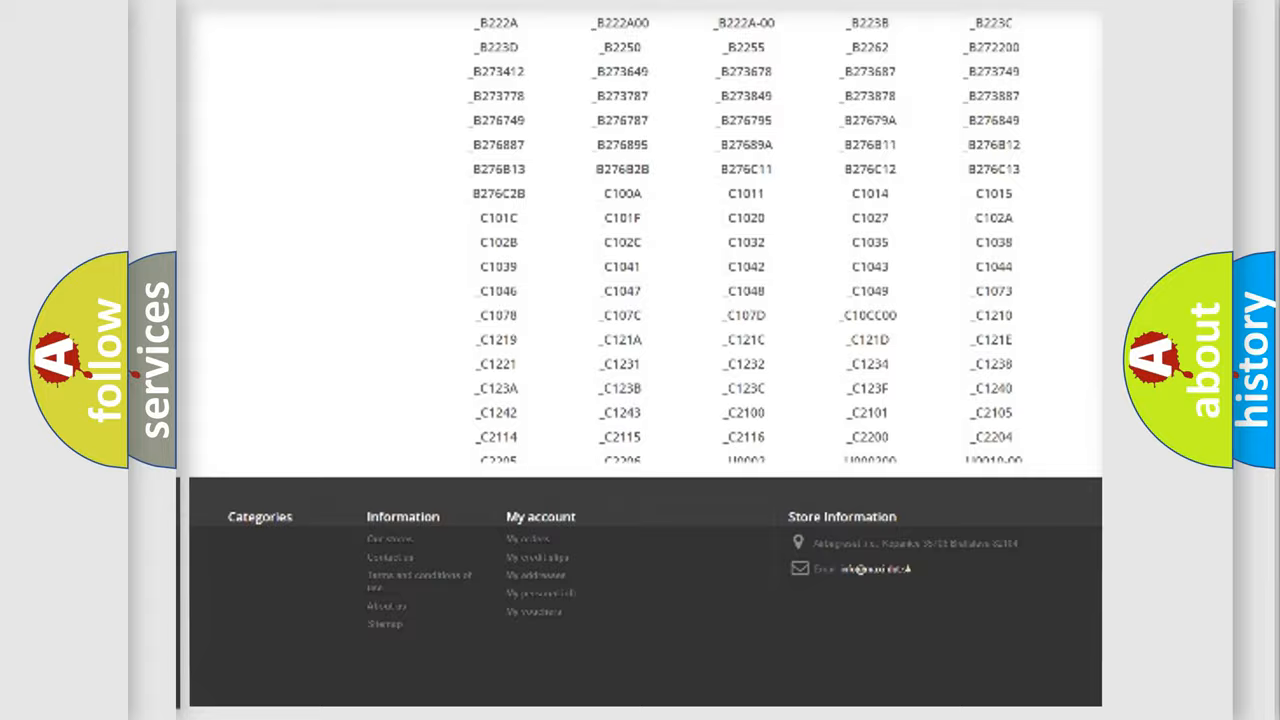
scroll("up", 3)
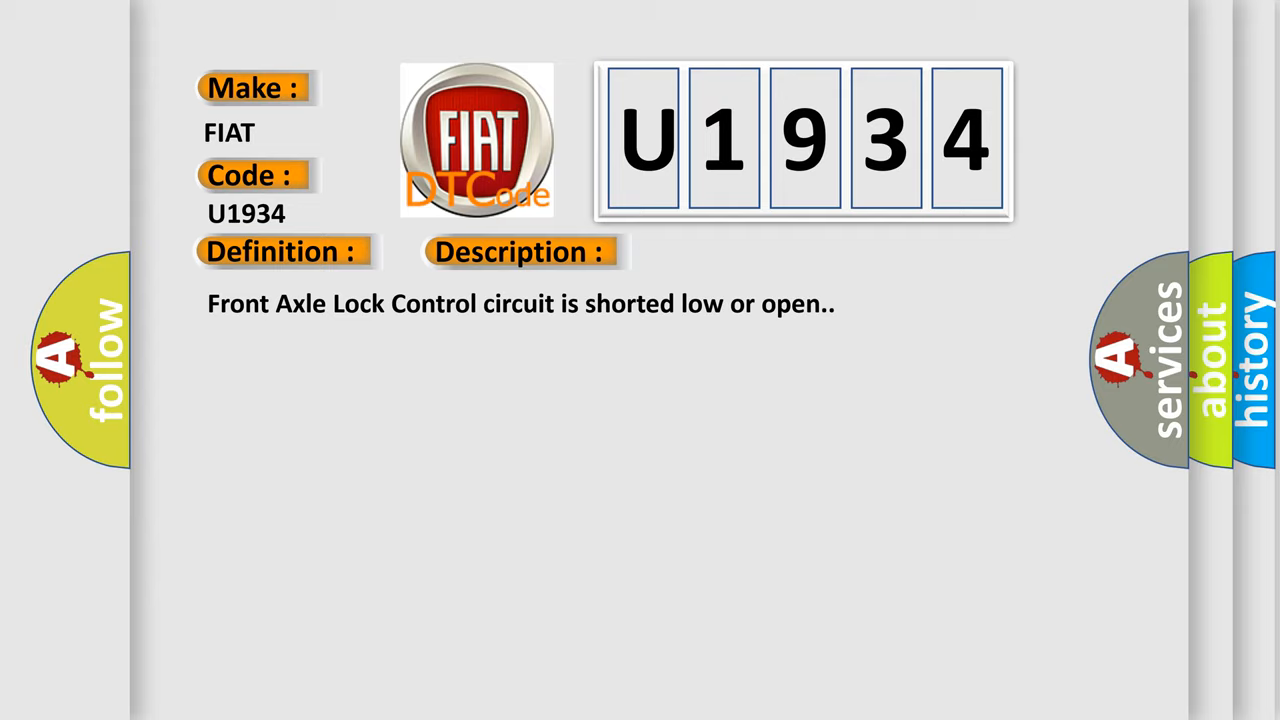
Step: Advance to the FIAT U1934 slide showing make, code, definition and causes
left_click(732, 252)
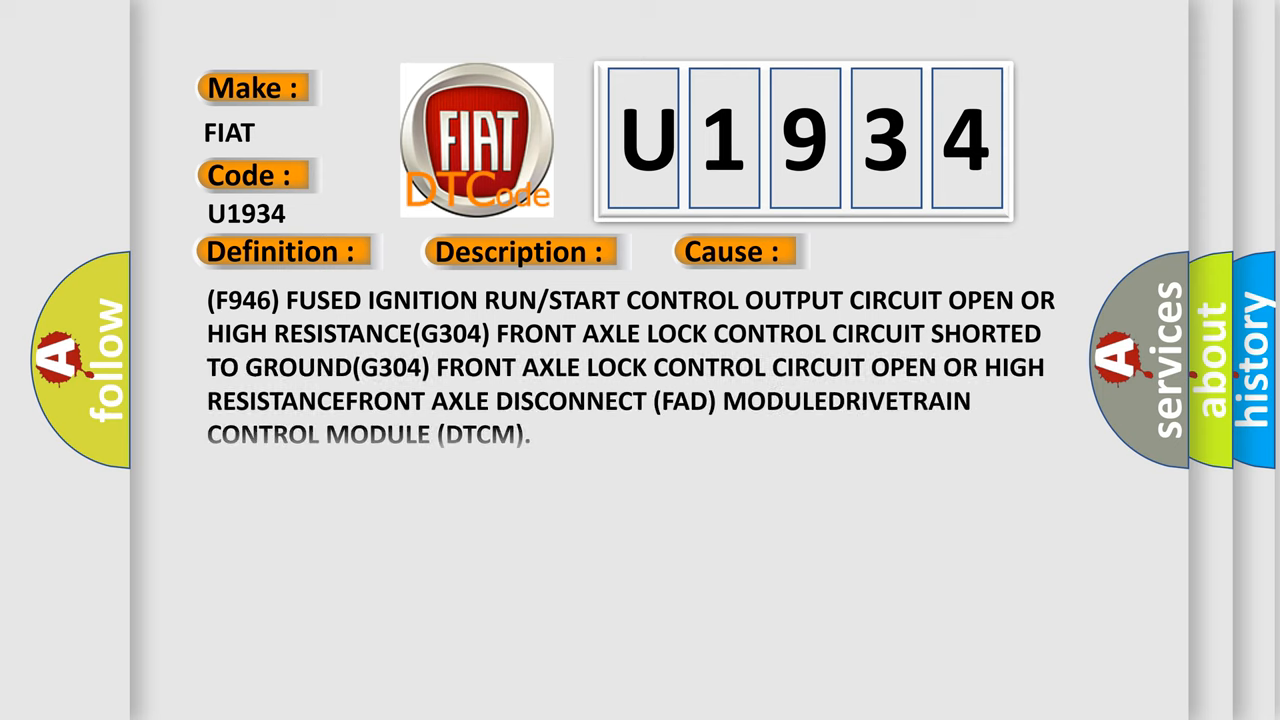